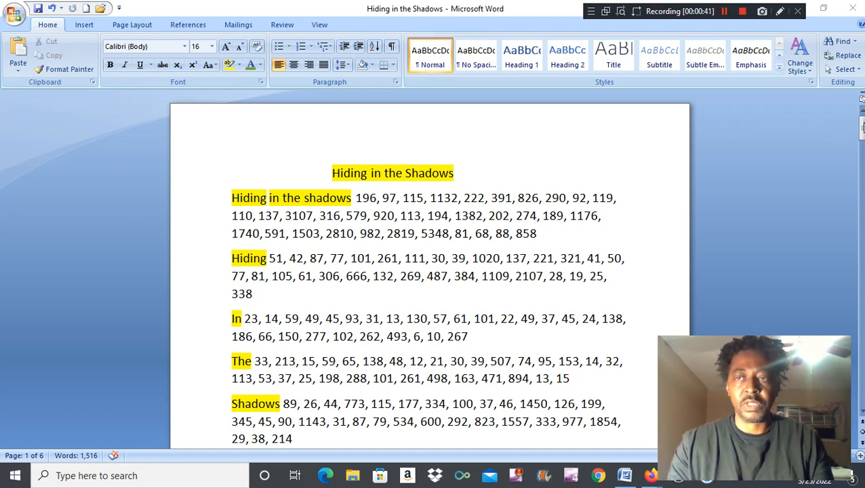
Scroll down past the opening number lists to the Revelation 18:3 verse.
{"action": "scroll", "scroll_direction": "down", "scroll_amount": 3}
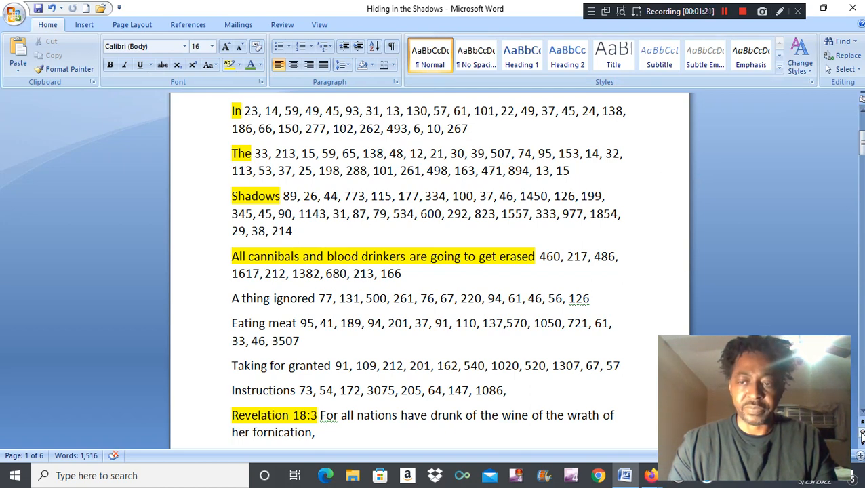
Scroll past the page break to the religion paragraph and The invisible enemy list on page 2.
{"action": "scroll", "scroll_direction": "down", "scroll_amount": 3}
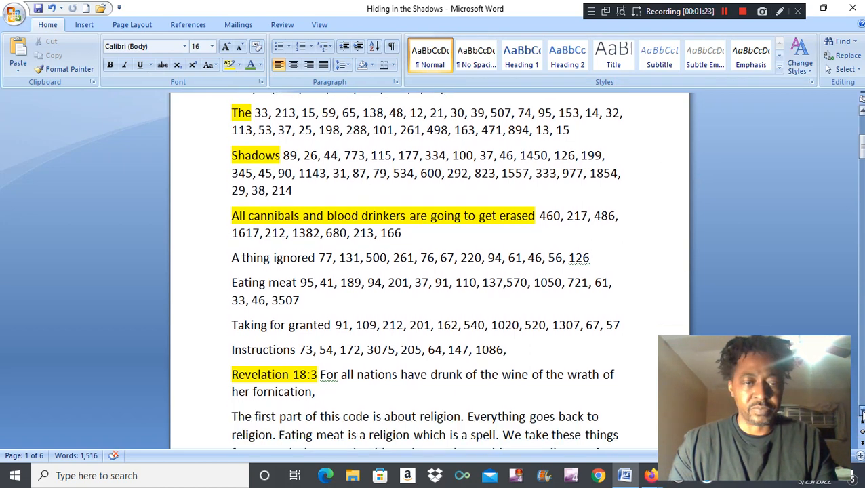
{"action": "scroll", "scroll_direction": "down", "scroll_amount": 3}
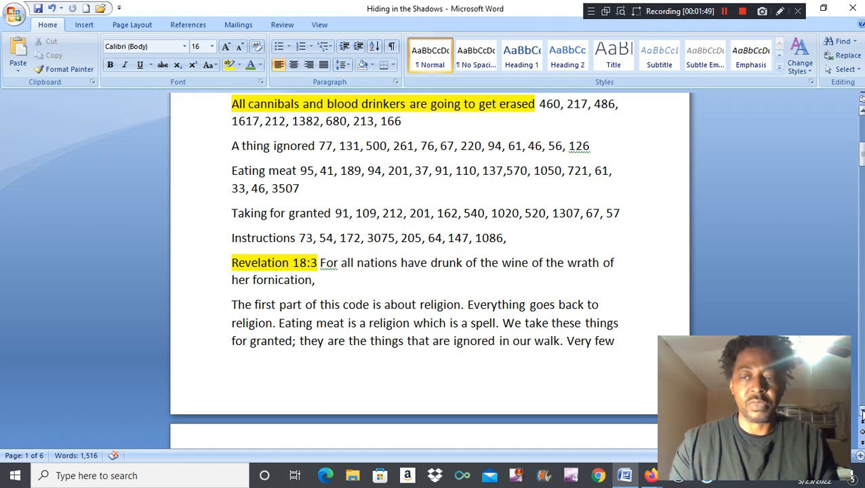
{"action": "scroll", "scroll_direction": "down", "scroll_amount": 3}
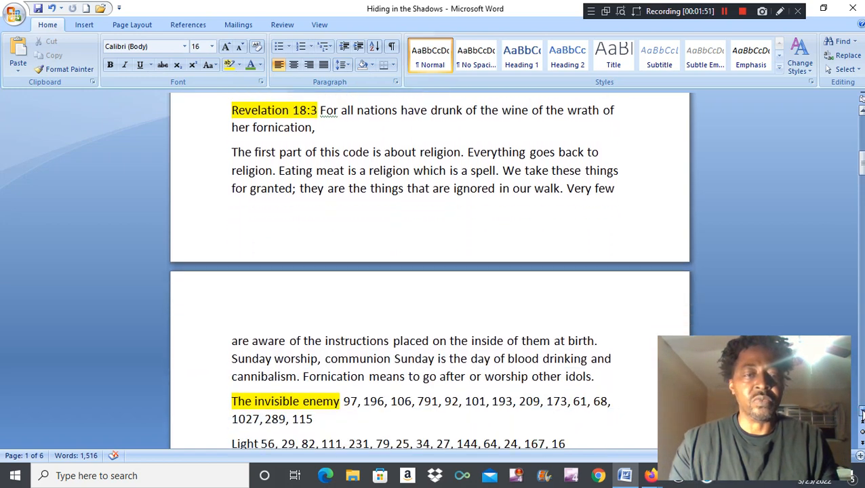
{"action": "scroll", "scroll_direction": "down", "scroll_amount": 3}
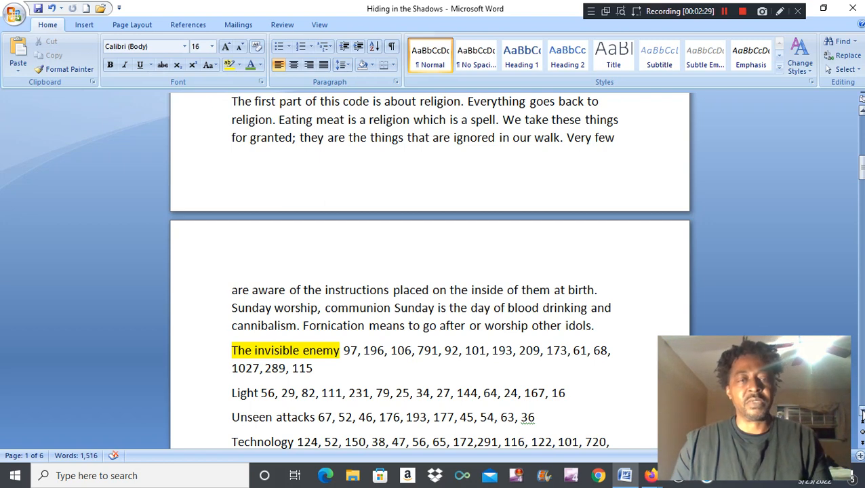
{"action": "scroll", "scroll_direction": "down", "scroll_amount": 3}
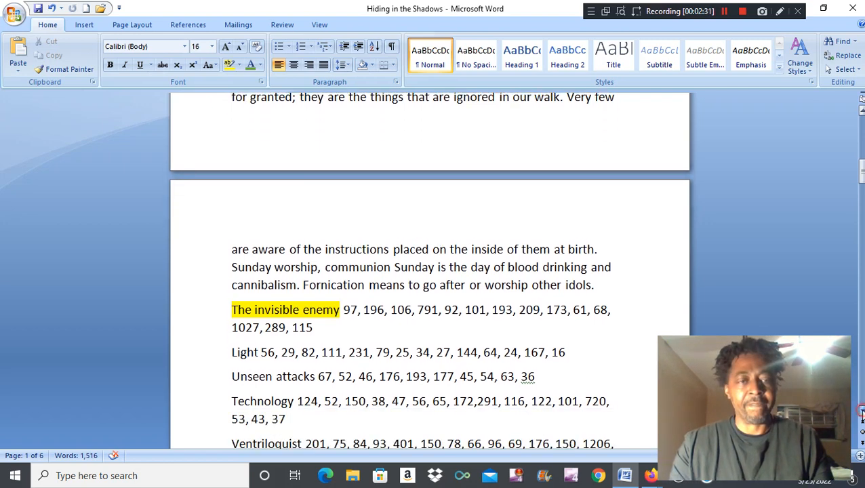
{"action": "scroll", "scroll_direction": "down", "scroll_amount": 3}
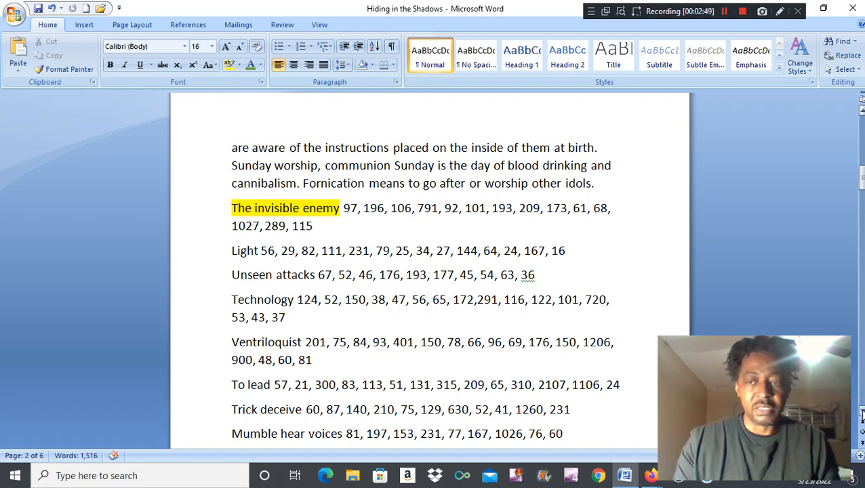
{"action": "scroll", "scroll_direction": "down", "scroll_amount": 3}
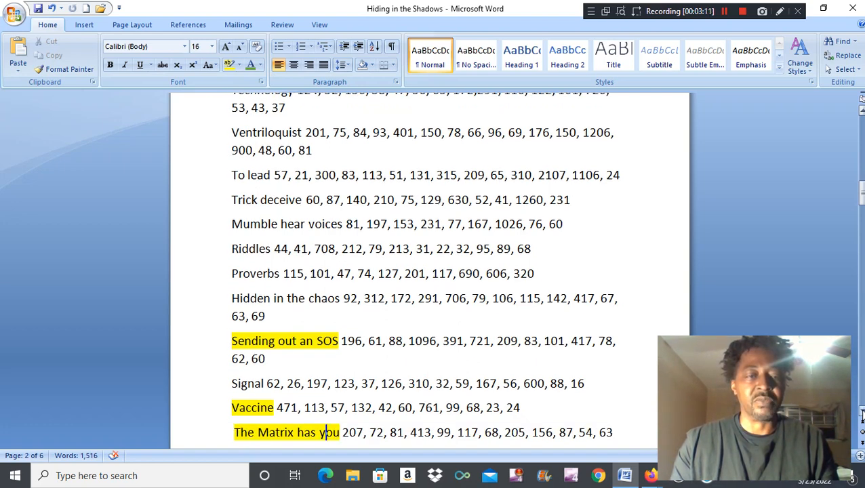
{"action": "scroll", "scroll_direction": "down", "scroll_amount": 3}
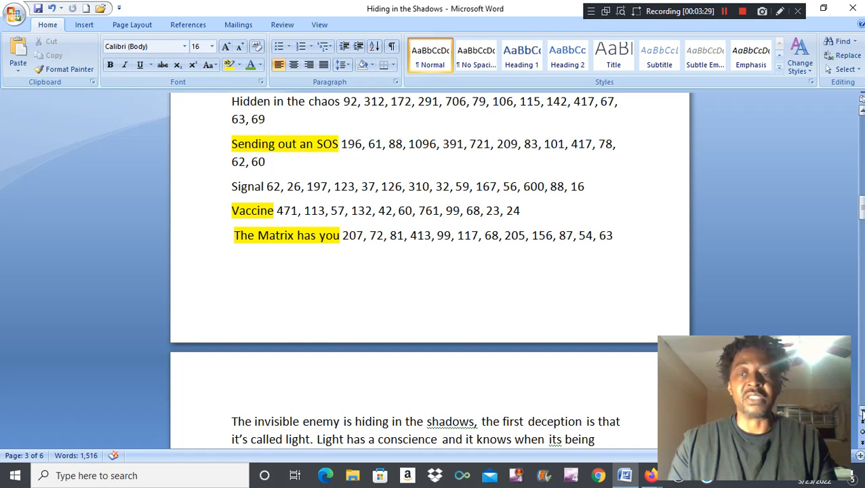
{"action": "scroll", "scroll_direction": "down", "scroll_amount": 3}
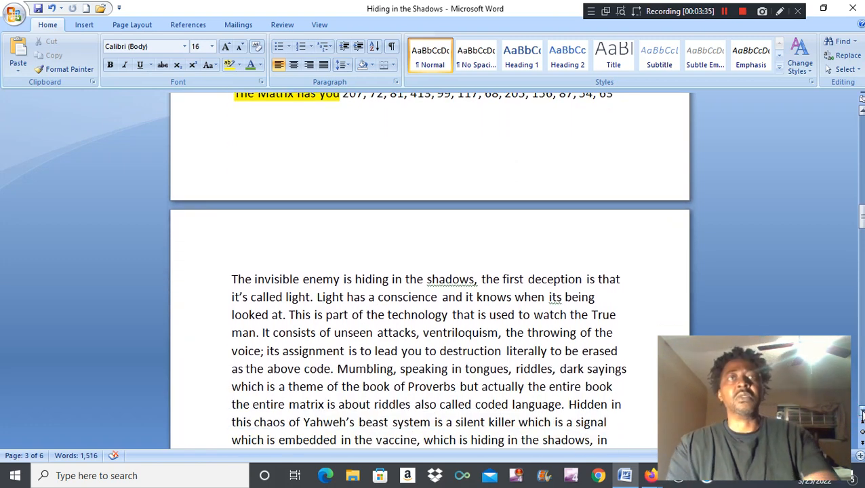
{"action": "left_click", "coordinate": [320, 297]}
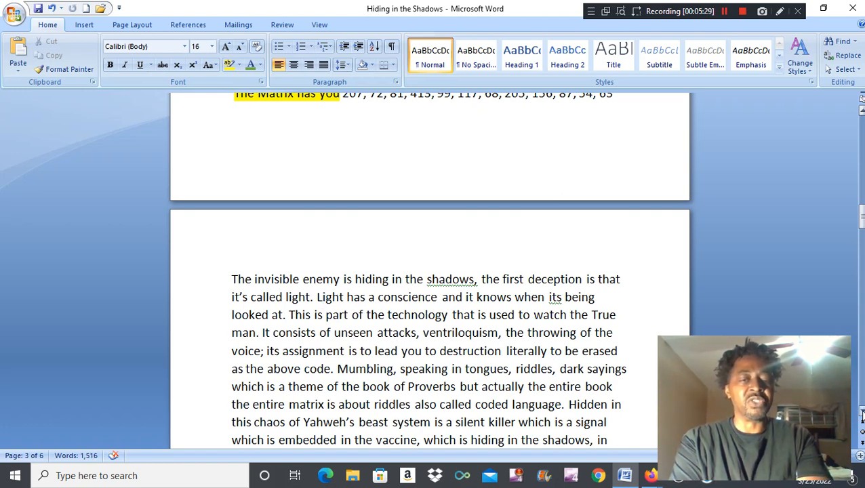
{"action": "left_click", "coordinate": [320, 297]}
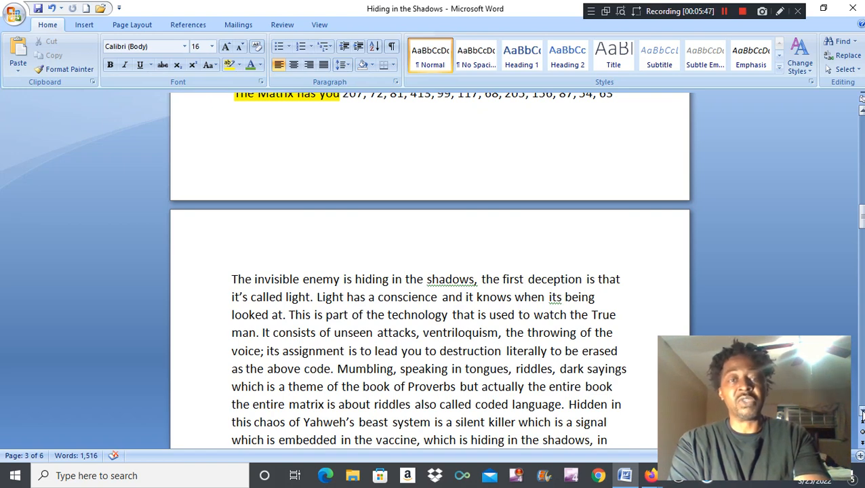
{"action": "left_click", "coordinate": [320, 297]}
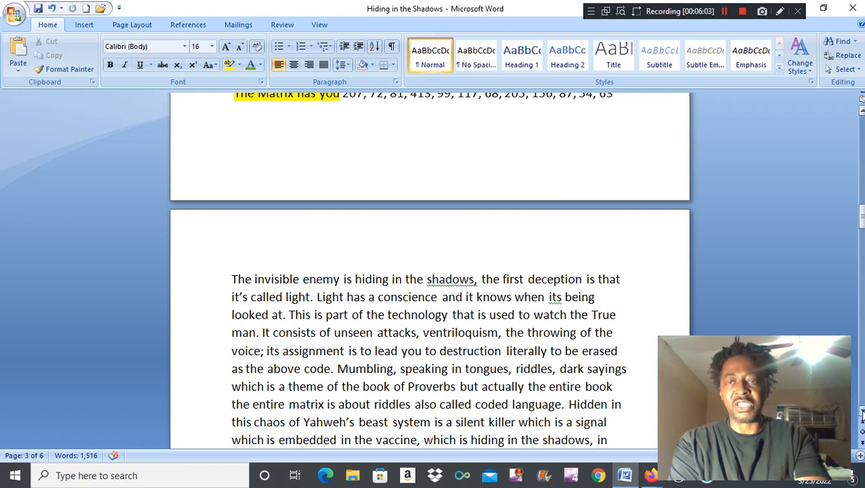
{"action": "left_click", "coordinate": [319, 297]}
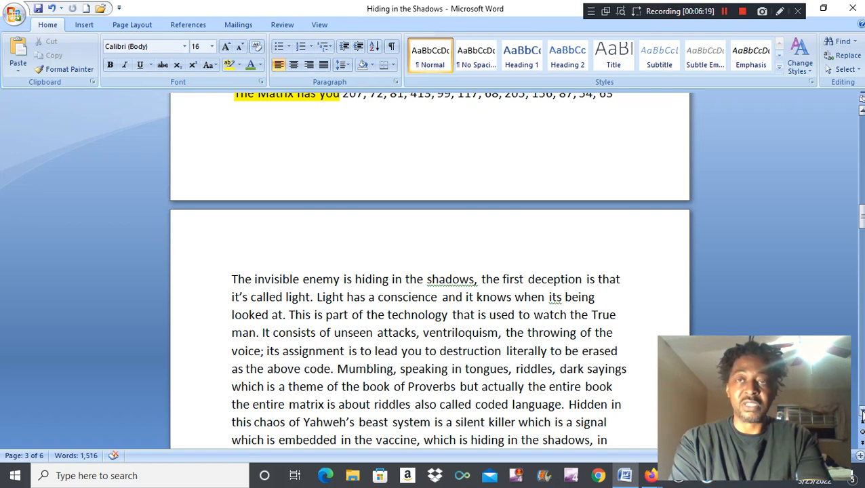
{"action": "left_click", "coordinate": [319, 297]}
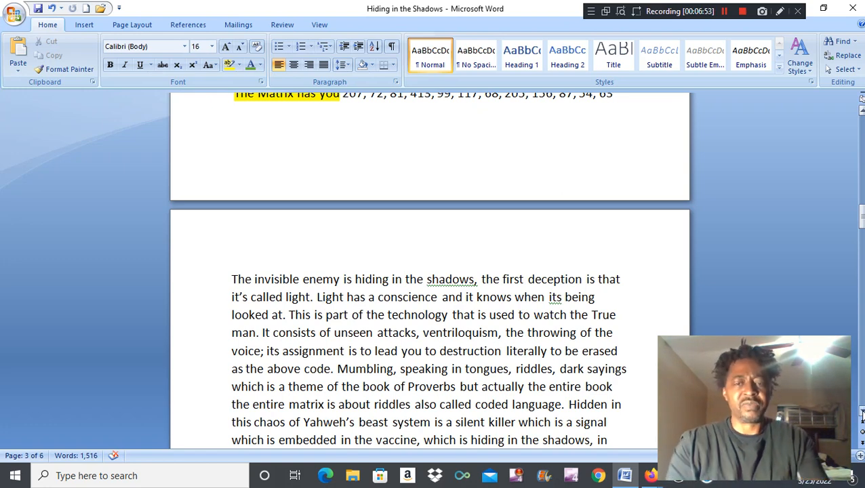
{"action": "left_click", "coordinate": [319, 297]}
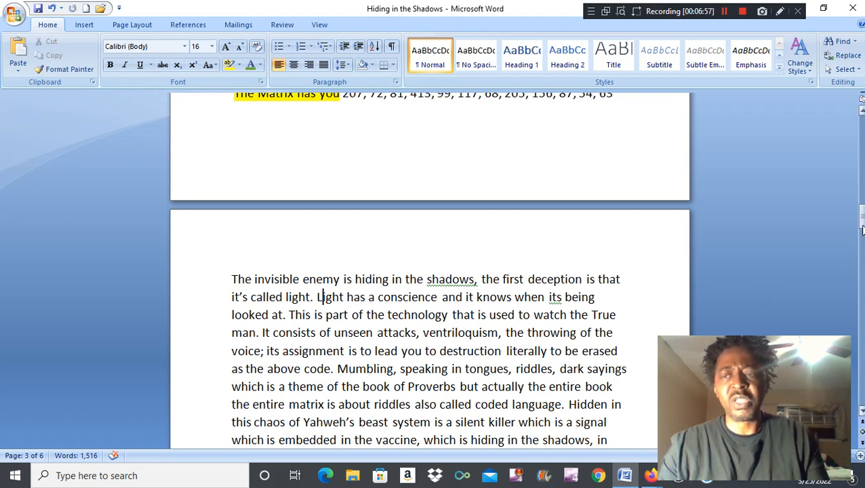
Scroll past the shadows commentary to the Outside the matrix looking in and Staying alive lists.
{"action": "scroll", "scroll_direction": "down", "scroll_amount": 3}
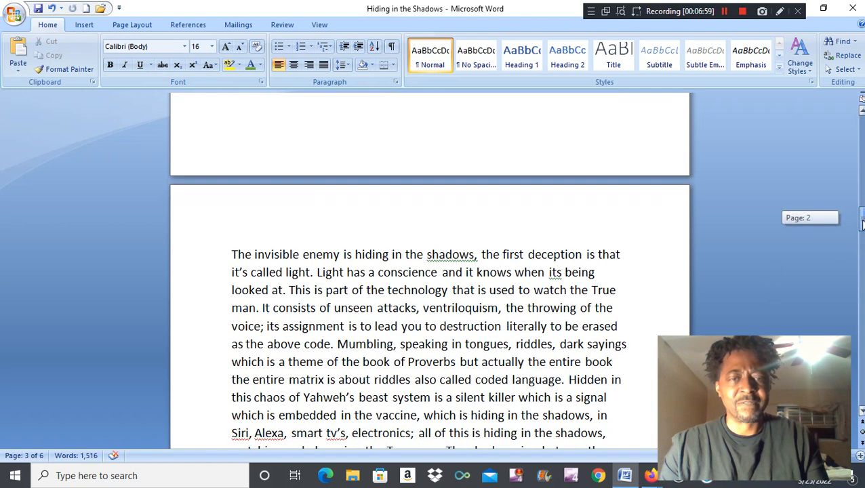
{"action": "scroll", "scroll_direction": "down", "scroll_amount": 3}
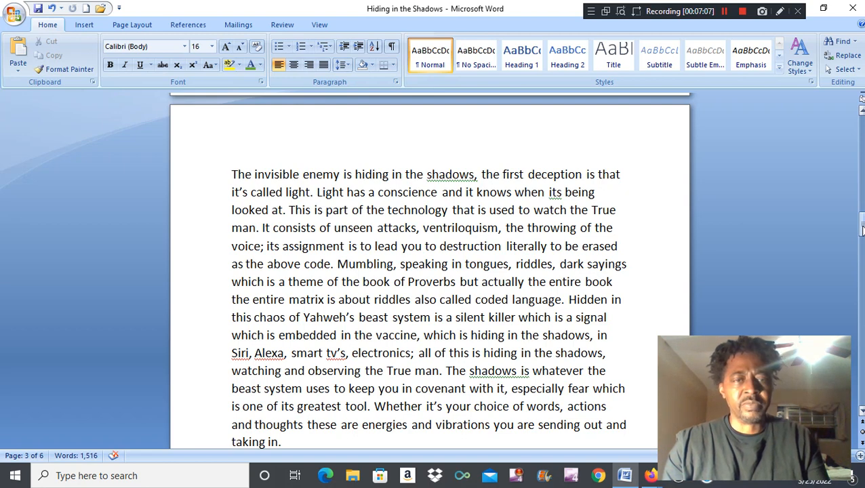
{"action": "left_click", "coordinate": [323, 193]}
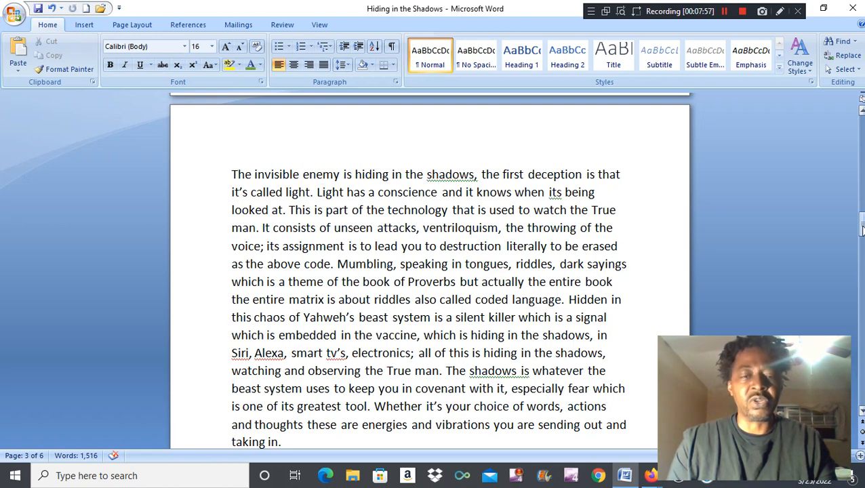
{"action": "left_click", "coordinate": [321, 193]}
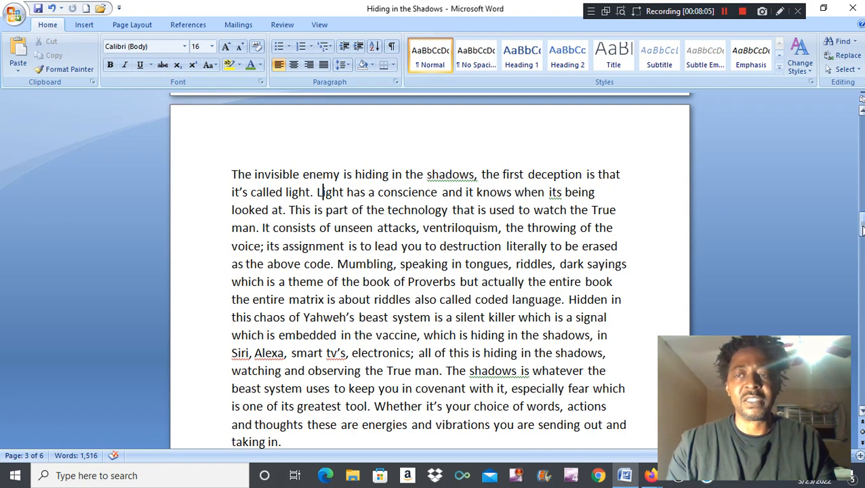
{"action": "scroll", "scroll_direction": "down", "scroll_amount": 3}
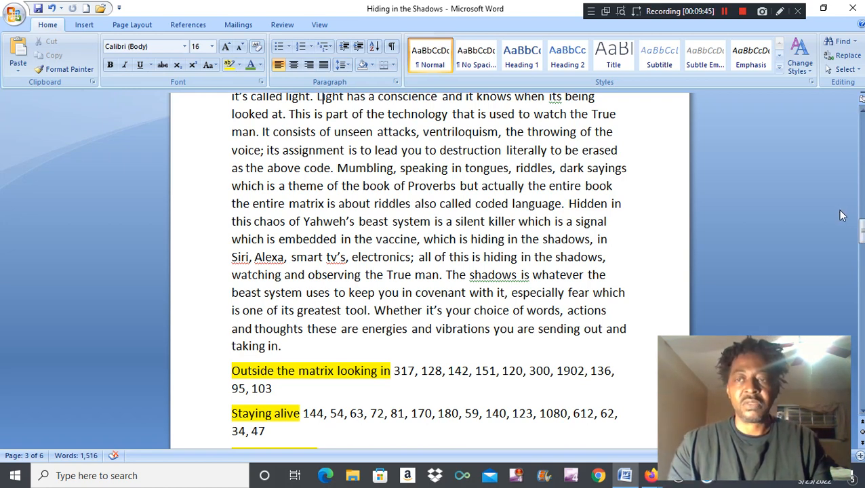
Scroll through Revelation 18:4 and America Babylon destroyed to the Sold your soul and Captivity lists.
{"action": "scroll", "scroll_direction": "down", "scroll_amount": 3}
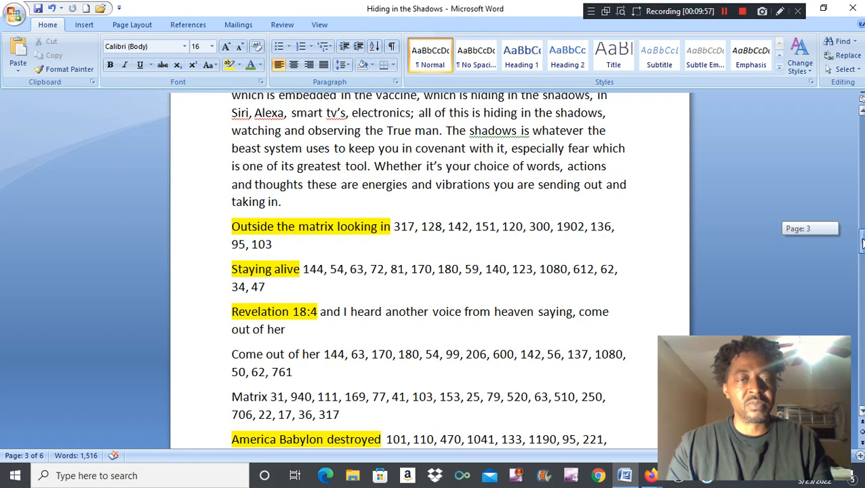
{"action": "scroll", "scroll_direction": "down", "scroll_amount": 3}
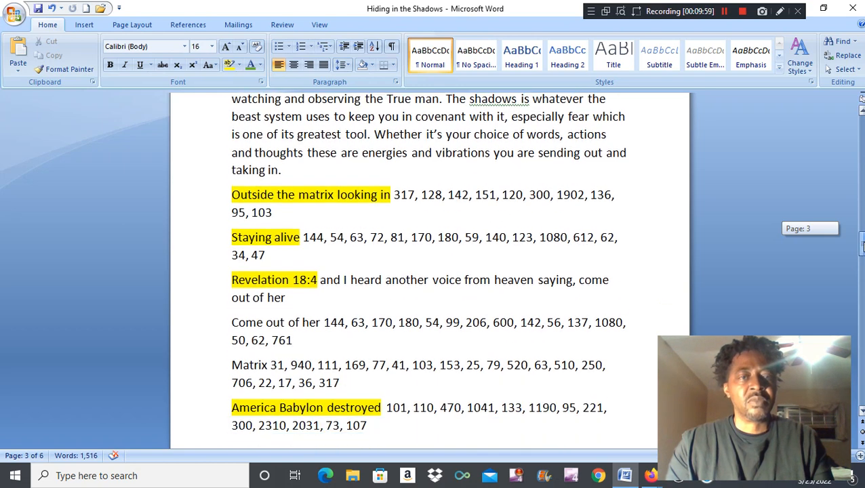
{"action": "scroll", "scroll_direction": "down", "scroll_amount": 3}
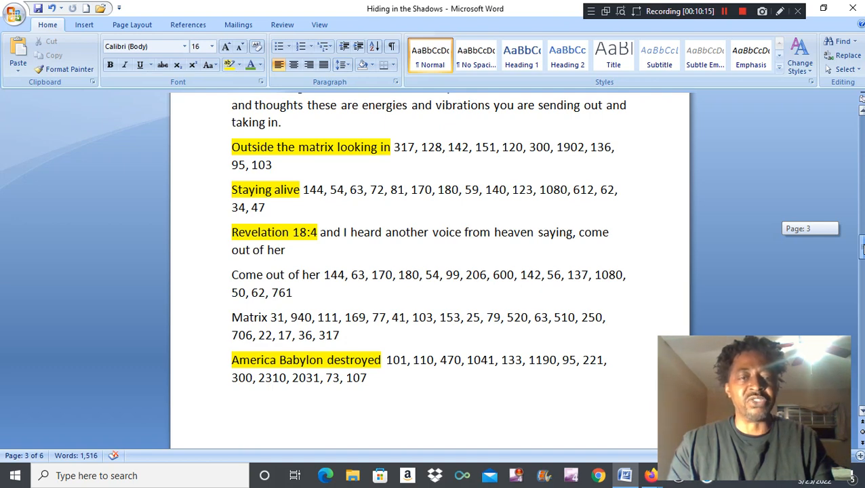
{"action": "scroll", "scroll_direction": "down", "scroll_amount": 3}
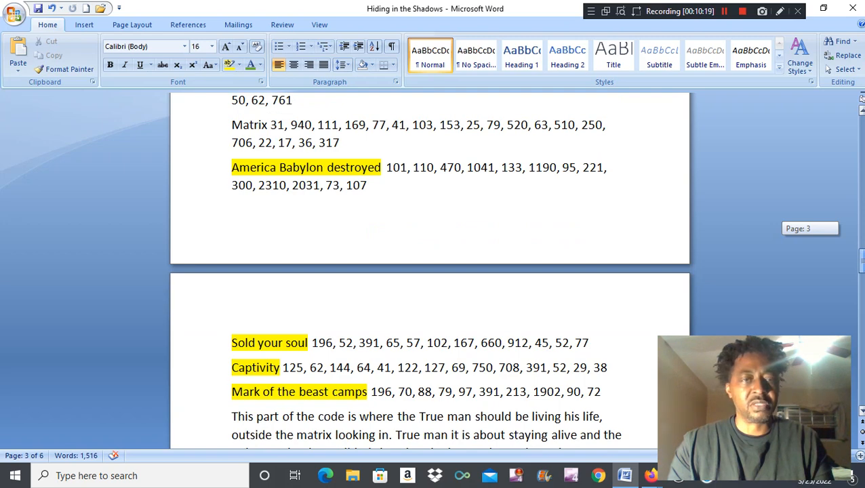
Scroll onto page 4 to the True man paragraph and the US gov r fallen angels and Angelic sphere lists.
{"action": "scroll", "scroll_direction": "down", "scroll_amount": 3}
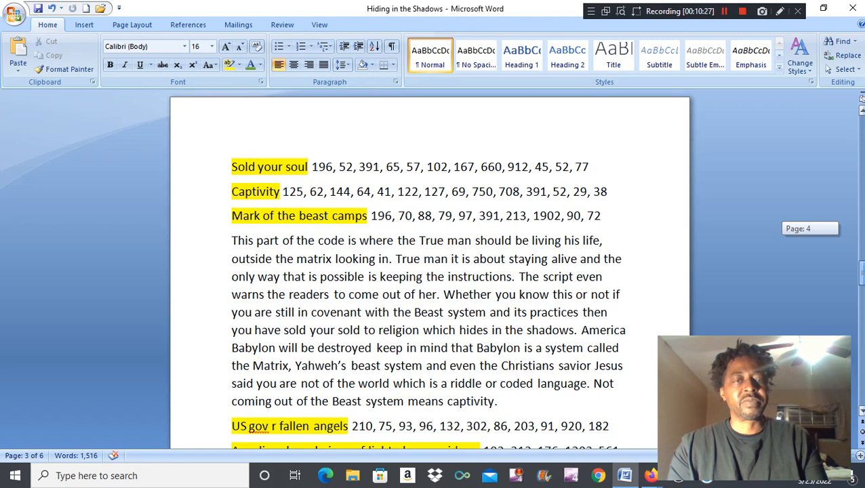
{"action": "scroll", "scroll_direction": "down", "scroll_amount": 3}
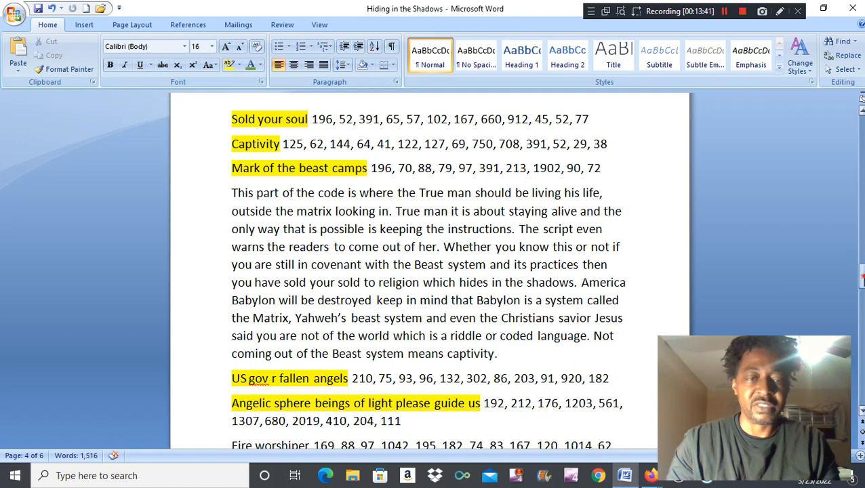
Scroll past the Ghost riders line to the Revelation 19:17 and Ephesians 6:12 entries.
{"action": "scroll", "scroll_direction": "down", "scroll_amount": 3}
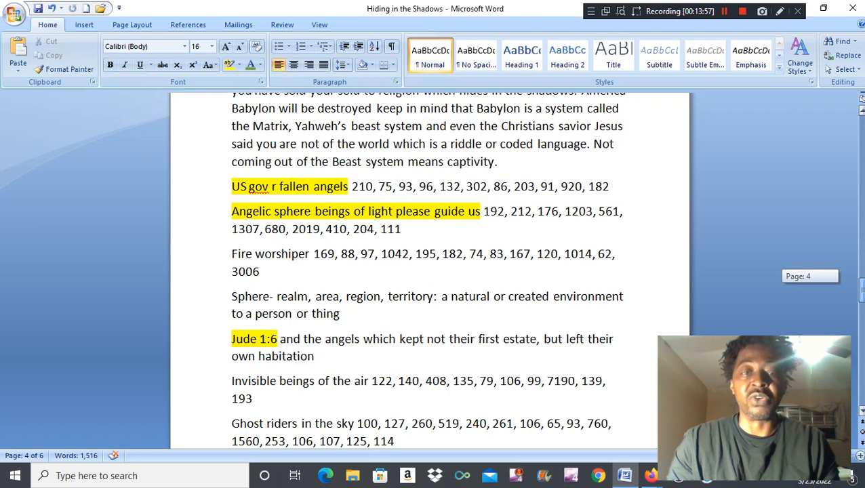
{"action": "scroll", "scroll_direction": "down", "scroll_amount": 3}
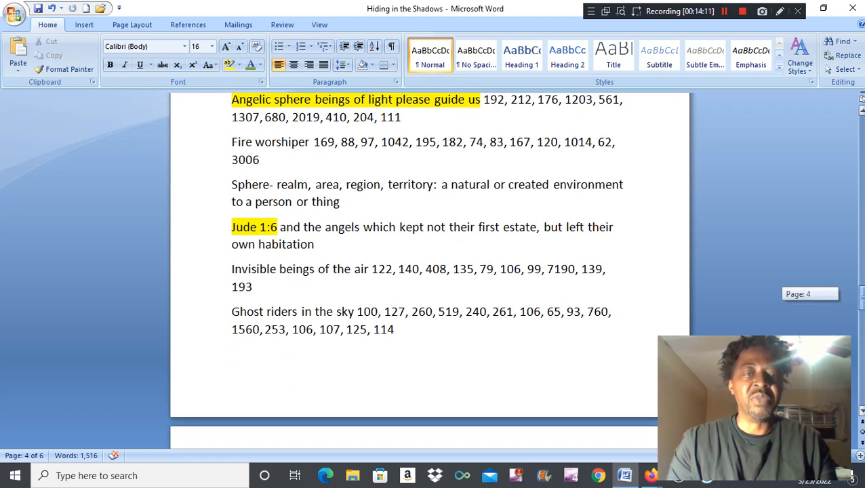
{"action": "scroll", "scroll_direction": "down", "scroll_amount": 3}
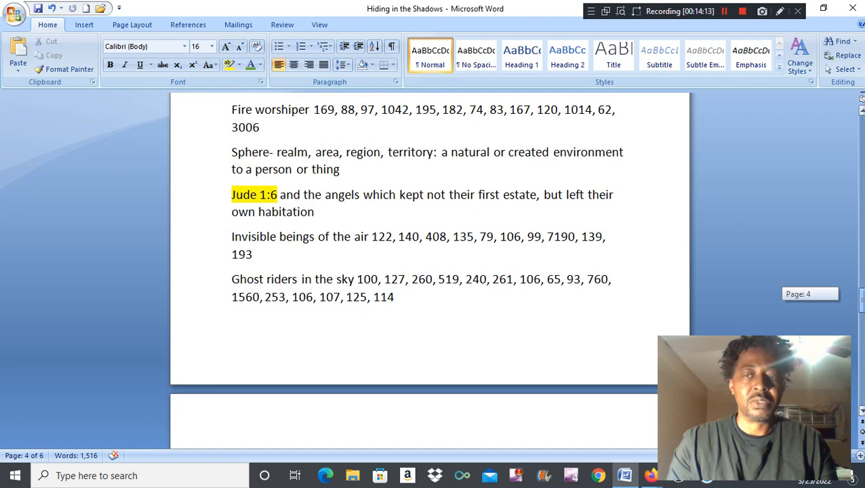
{"action": "scroll", "scroll_direction": "down", "scroll_amount": 3}
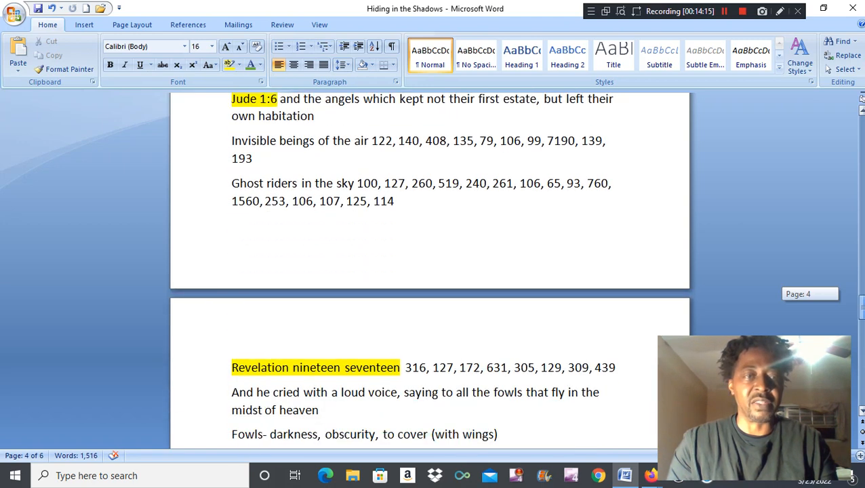
{"action": "scroll", "scroll_direction": "down", "scroll_amount": 3}
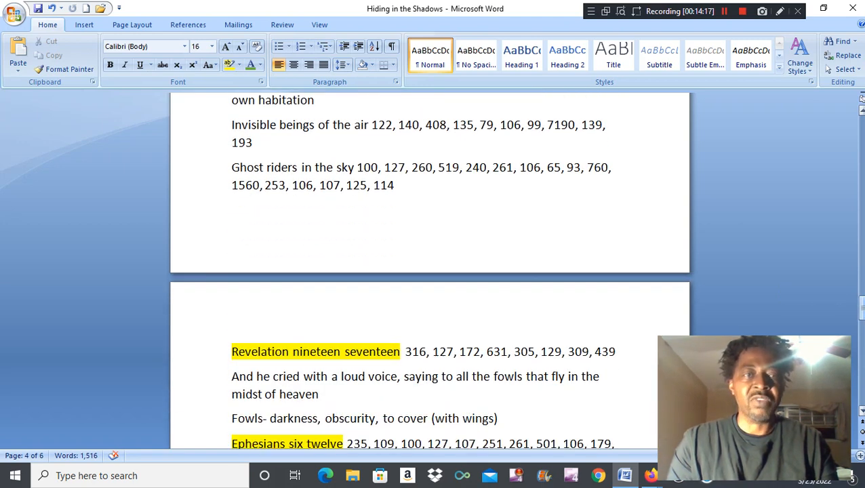
{"action": "scroll", "scroll_direction": "down", "scroll_amount": 3}
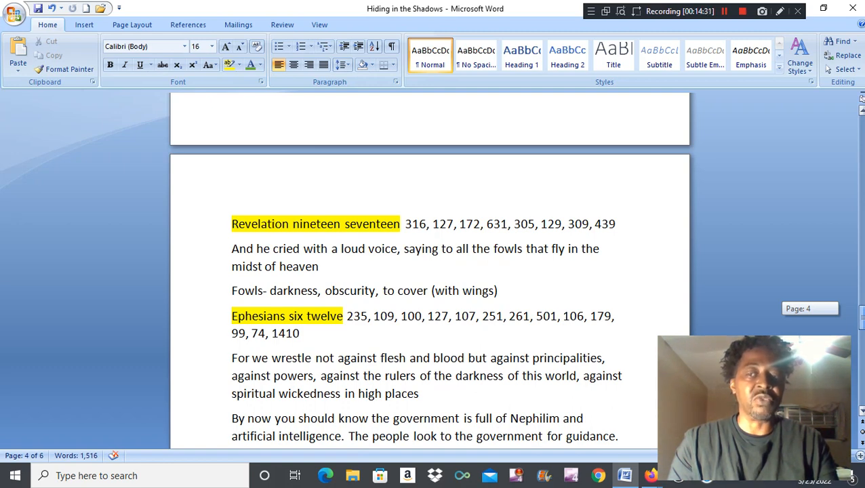
Scroll through the government Nephilim commentary to the Hidden man is myk hyn list.
{"action": "scroll", "scroll_direction": "down", "scroll_amount": 3}
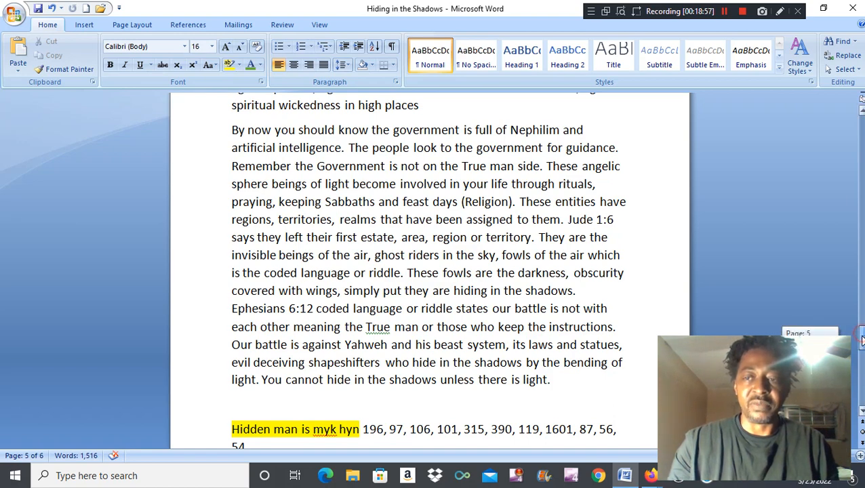
Scroll past the page break to the Artificial intelligence and Nephilim lists on page 6.
{"action": "scroll", "scroll_direction": "down", "scroll_amount": 3}
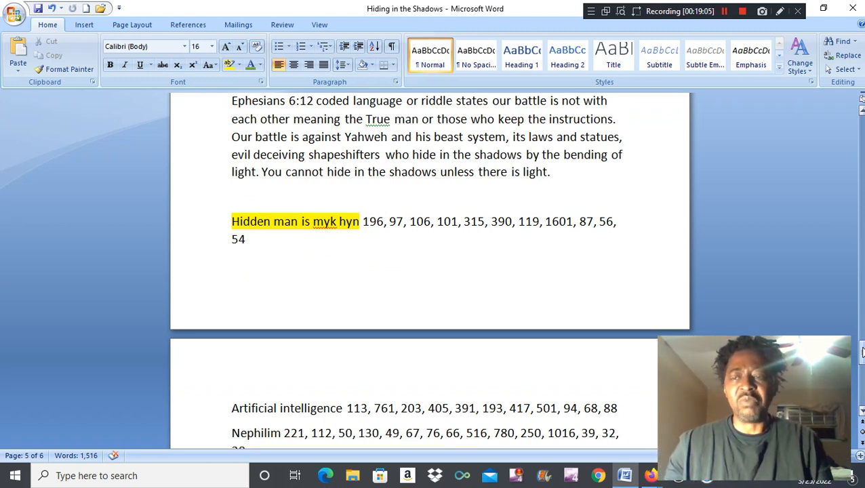
{"action": "scroll", "scroll_direction": "down", "scroll_amount": 3}
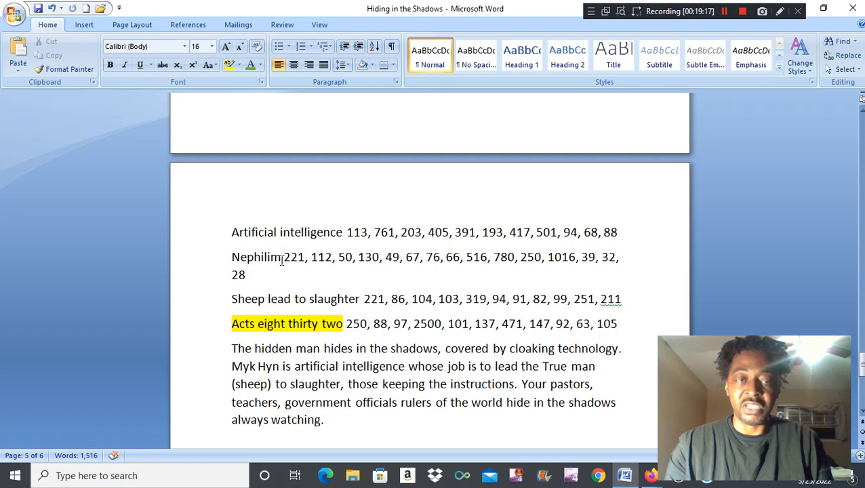
{"action": "mouse_move", "coordinate": [337, 296]}
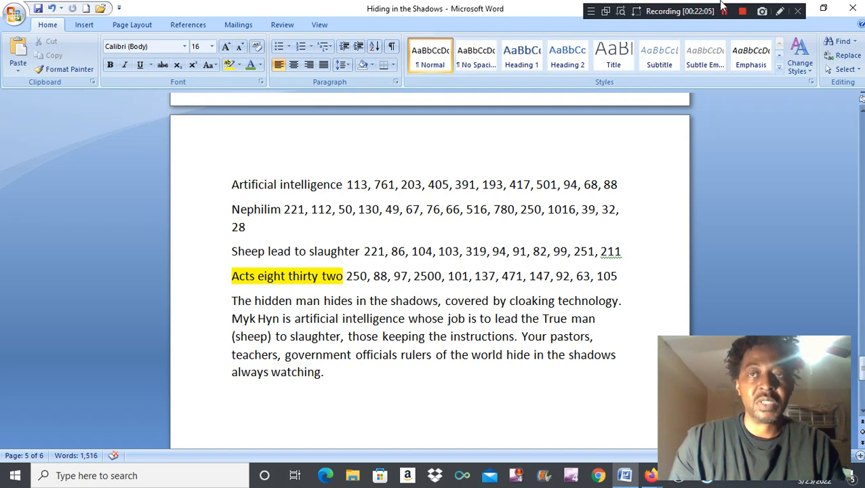
{"action": "mouse_move", "coordinate": [751, 55]}
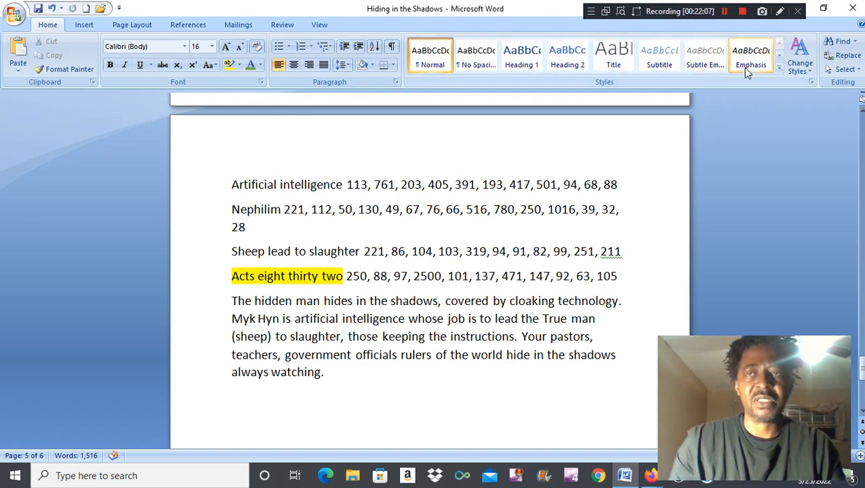
{"action": "left_click", "coordinate": [742, 11]}
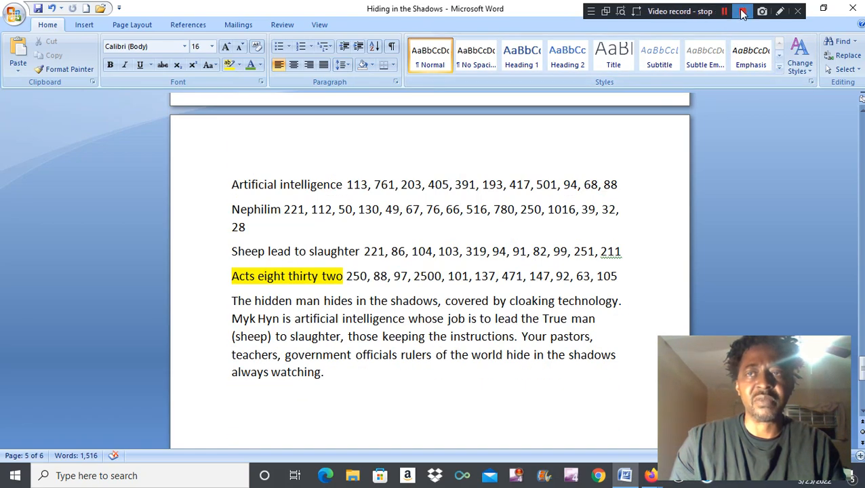